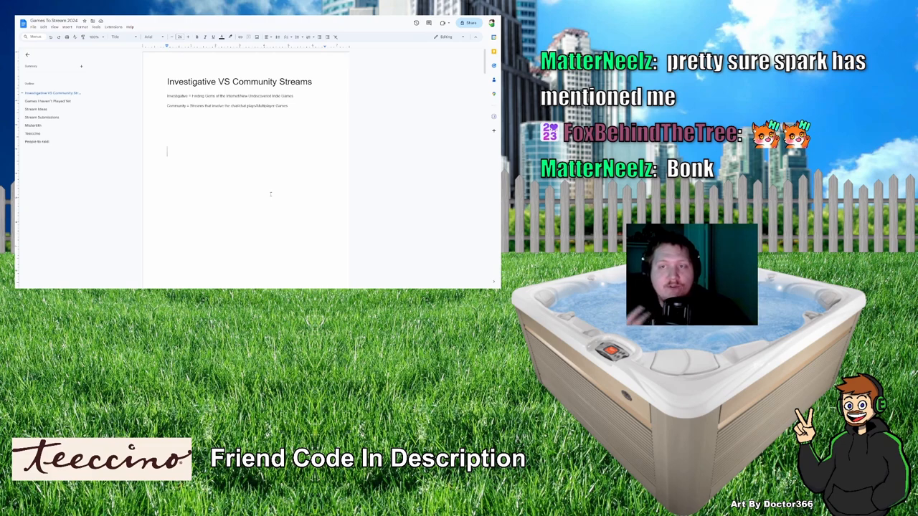
Step: Scroll past the Investigative VS Community Streams page to the Games I haven't Played Yet list
scroll(down, 3)
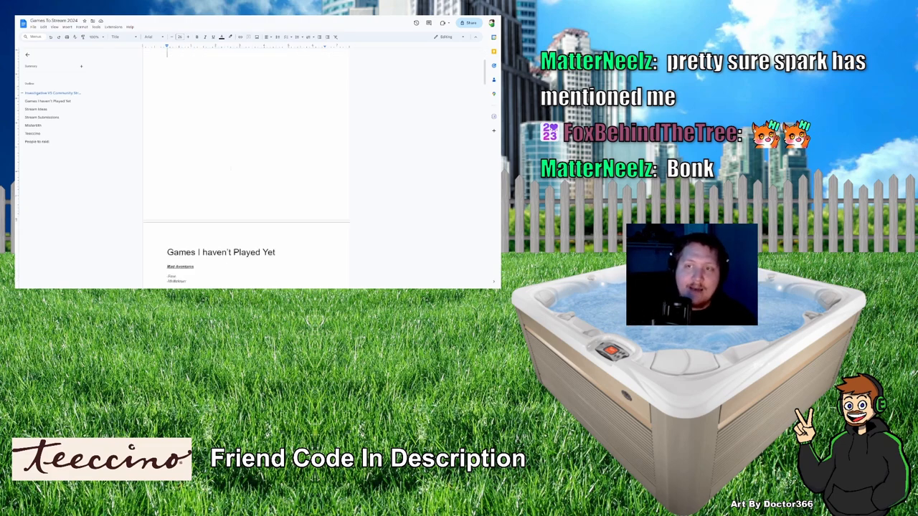
scroll(down, 3)
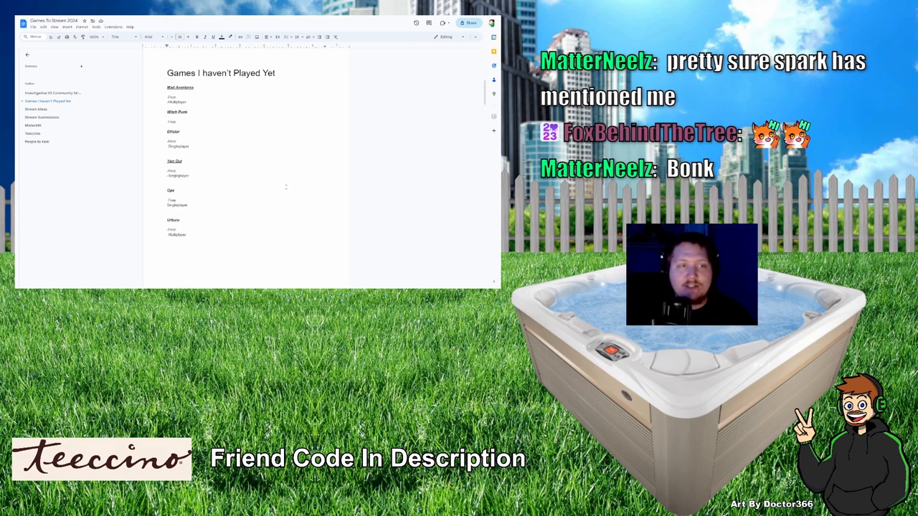
Step: Read through the Stream Ideas list, then jump to Stream Submissions via the outline
scroll(down, 3)
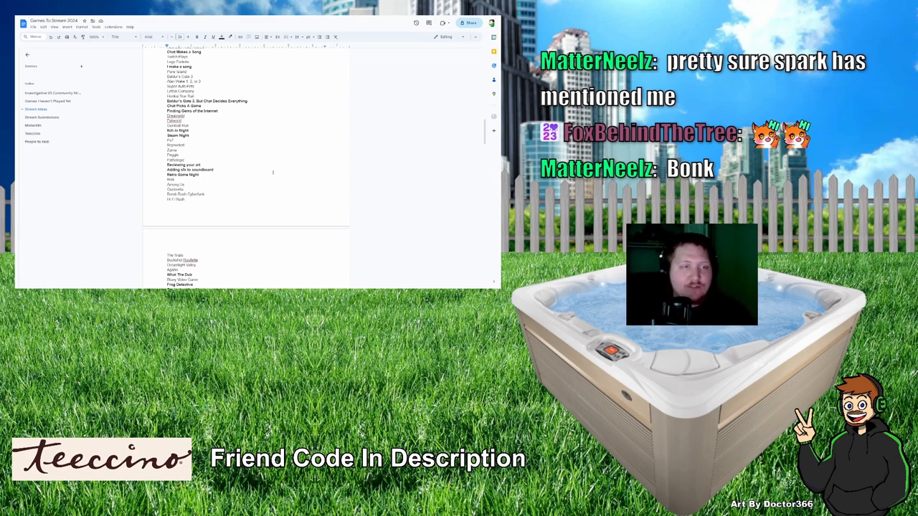
scroll(down, 3)
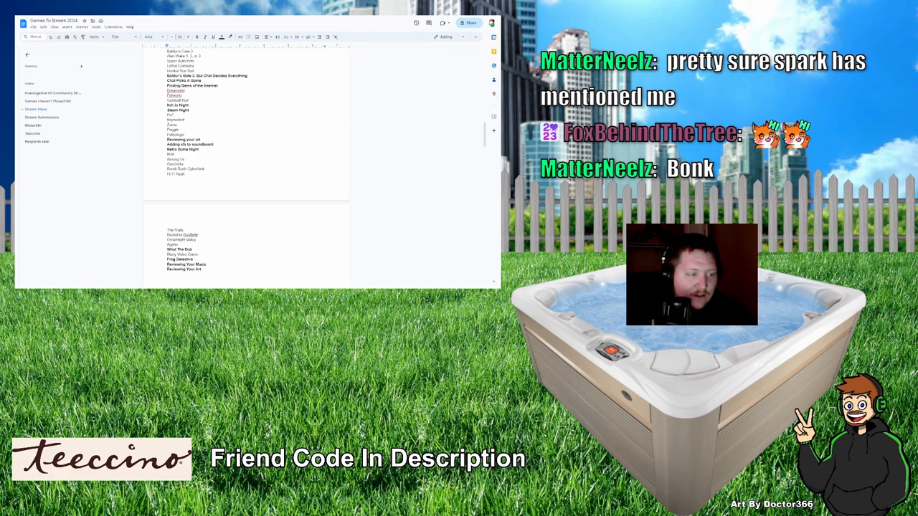
scroll(down, 3)
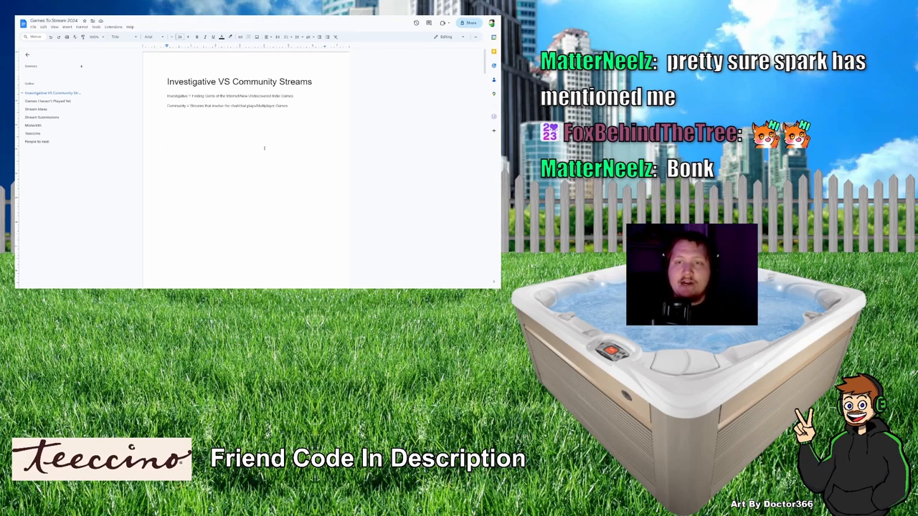
click(41, 117)
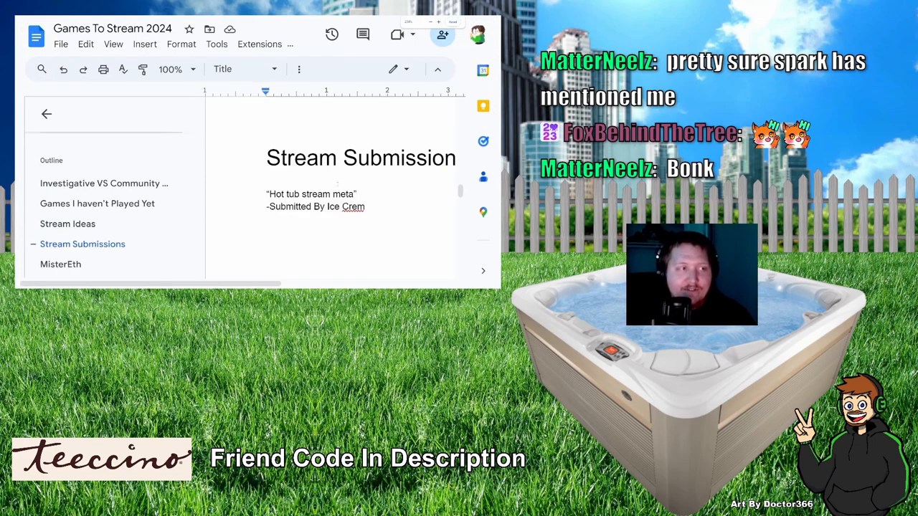
click(46, 114)
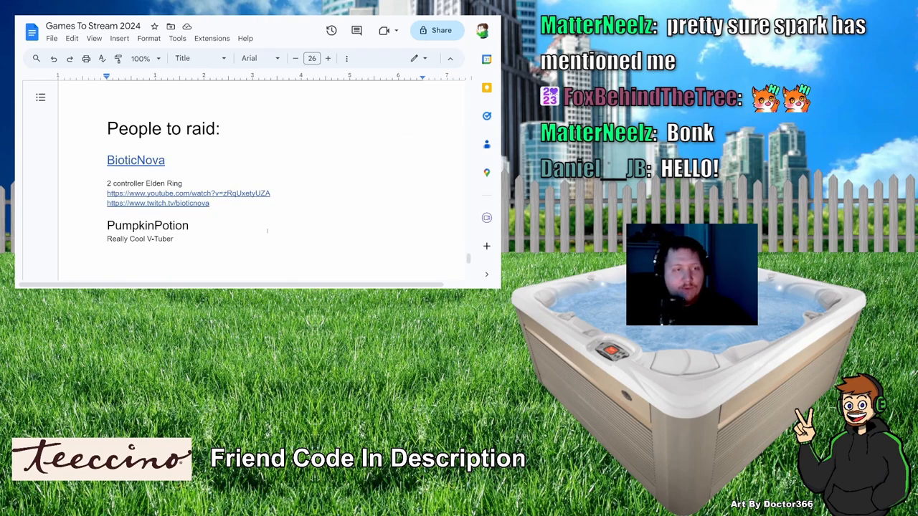
Step: Scroll through the remaining sections to the People to raid list and Teeccino sponsor heading
scroll(down, 3)
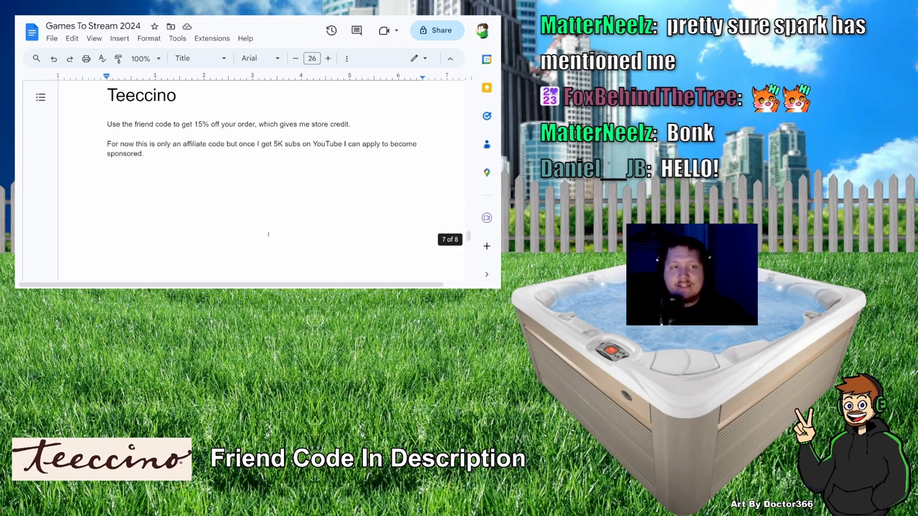